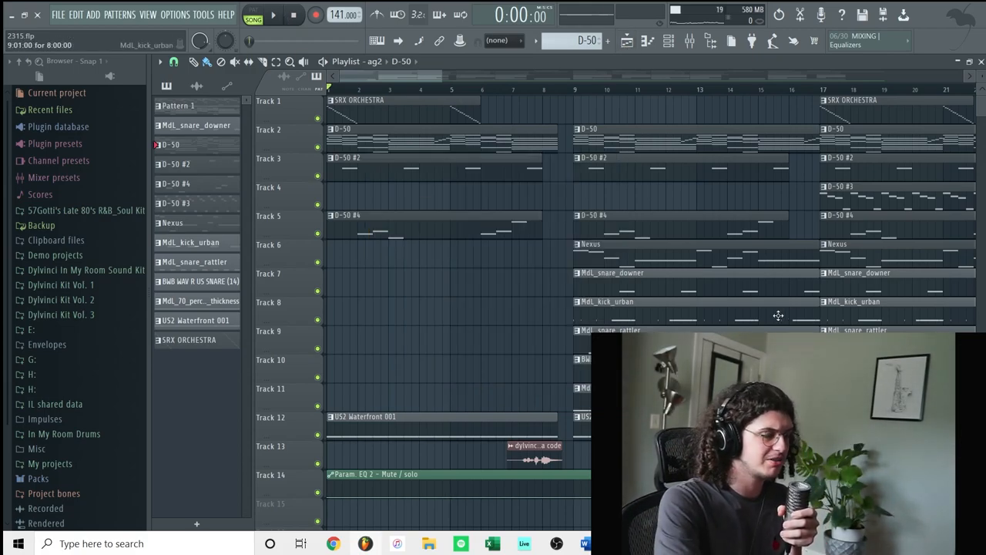
# Play the beat briefly, then bring up the D-50 piano roll and plugin
pyautogui.click(274, 15)
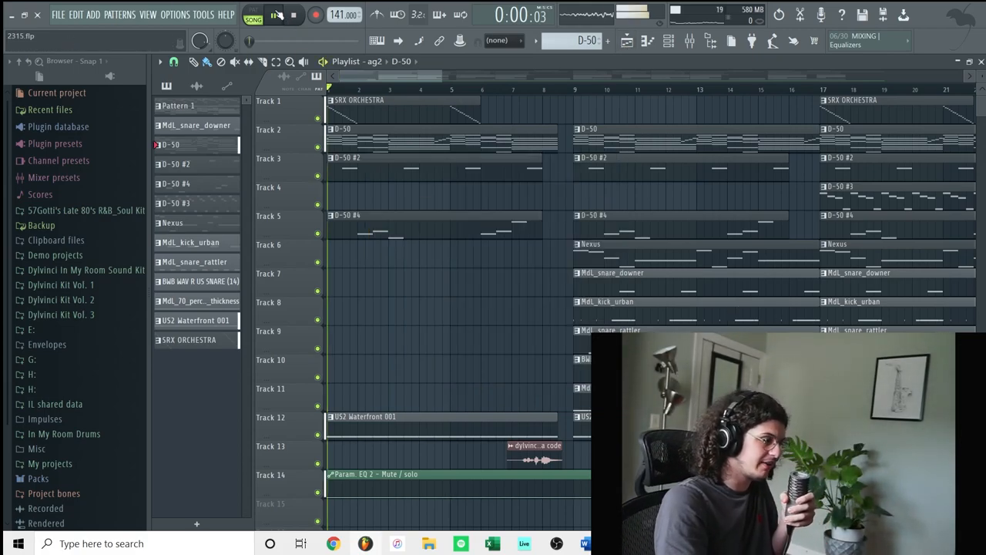
pyautogui.click(274, 15)
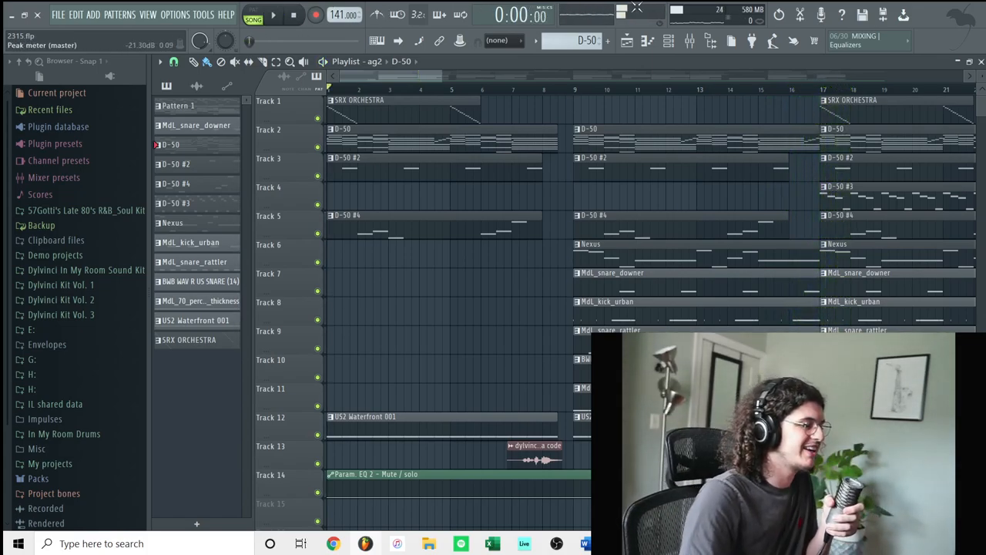
pyautogui.click(376, 40)
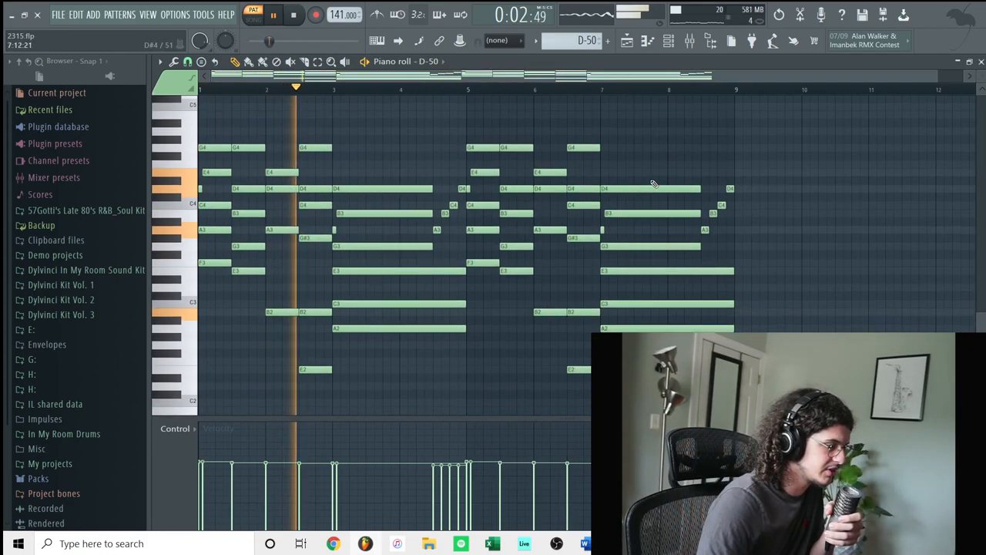
# Show insert 5 in the Mixer with its Fruity Love Philter effect window
pyautogui.click(243, 111)
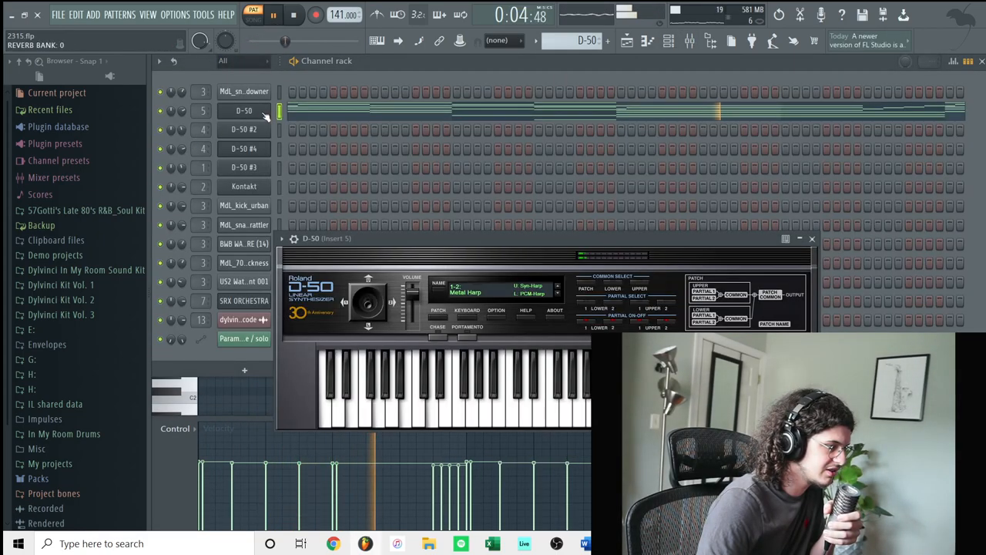
pyautogui.click(465, 293)
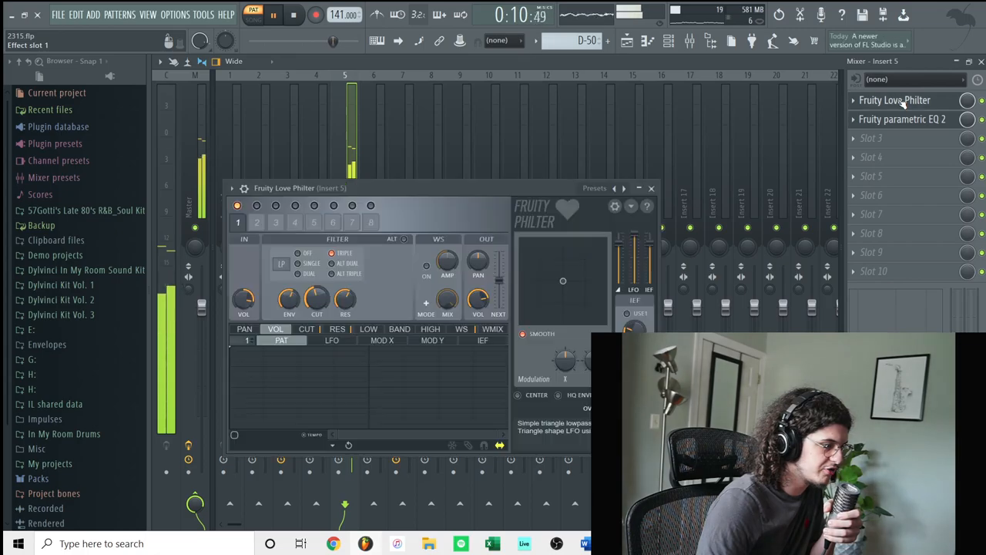
# Move the filter window aside and return to the channel rack listing all instruments
pyautogui.moveTo(285, 188); pyautogui.dragTo(346, 173)
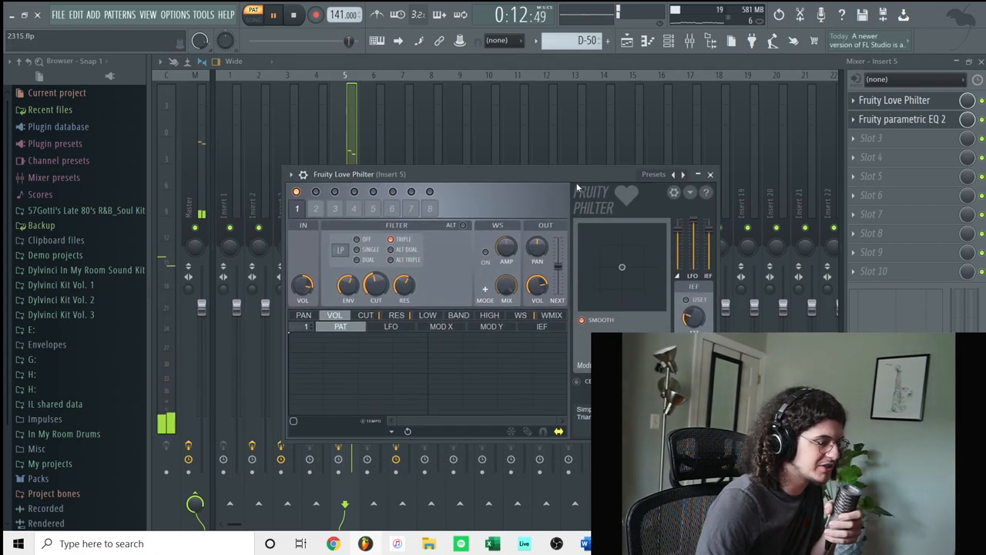
pyautogui.click(709, 174)
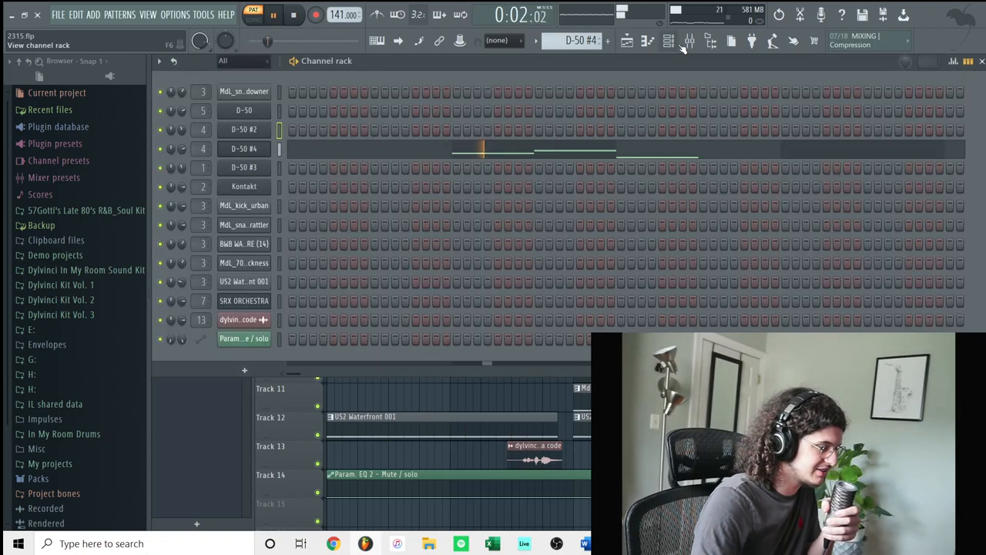
# View the D-50 channel's piano roll, then switch the rack to the empty Pattern 14
pyautogui.doubleClick(243, 148)
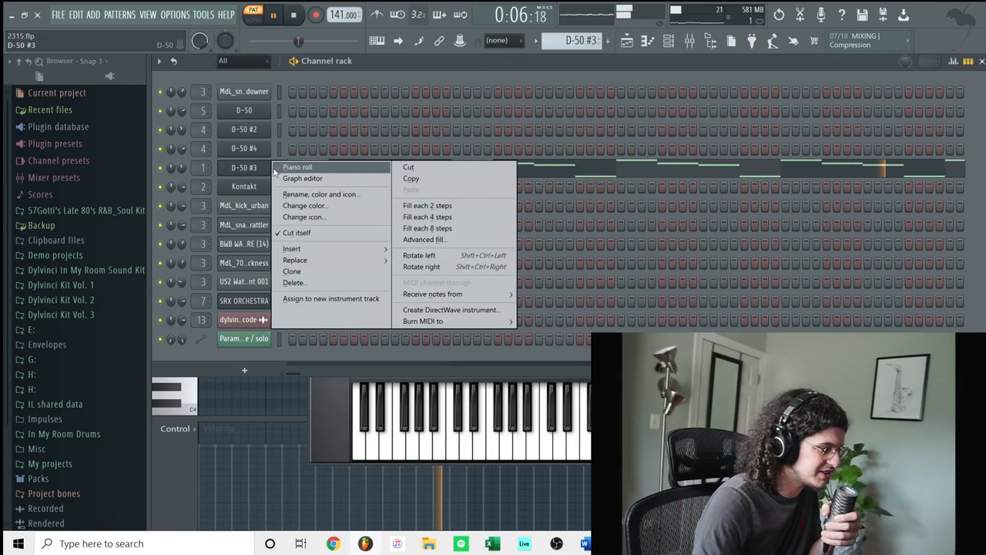
pyautogui.click(298, 166)
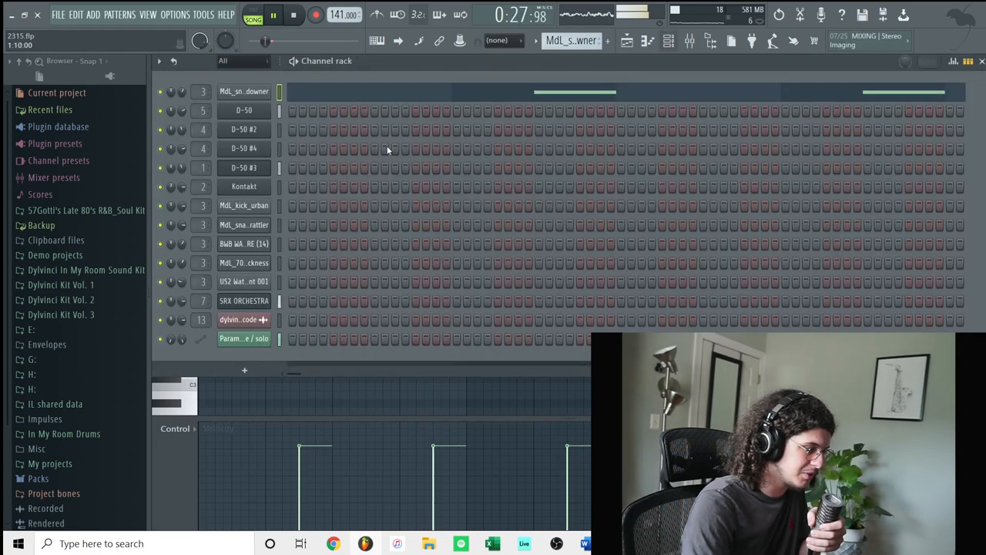
pyautogui.click(573, 40)
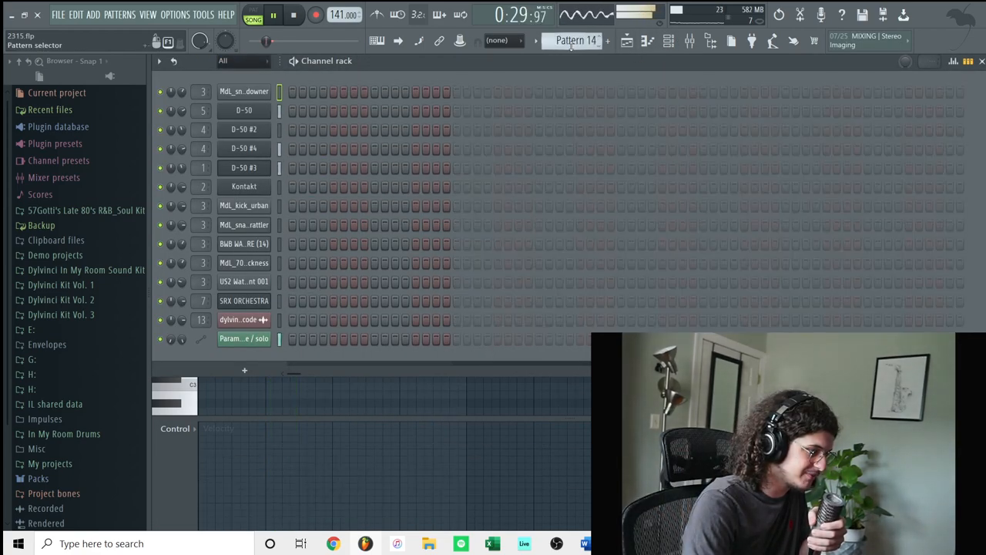
# Make the SRX ORCHESTRA pattern current via its channel's Piano roll option
pyautogui.rightClick(243, 301)
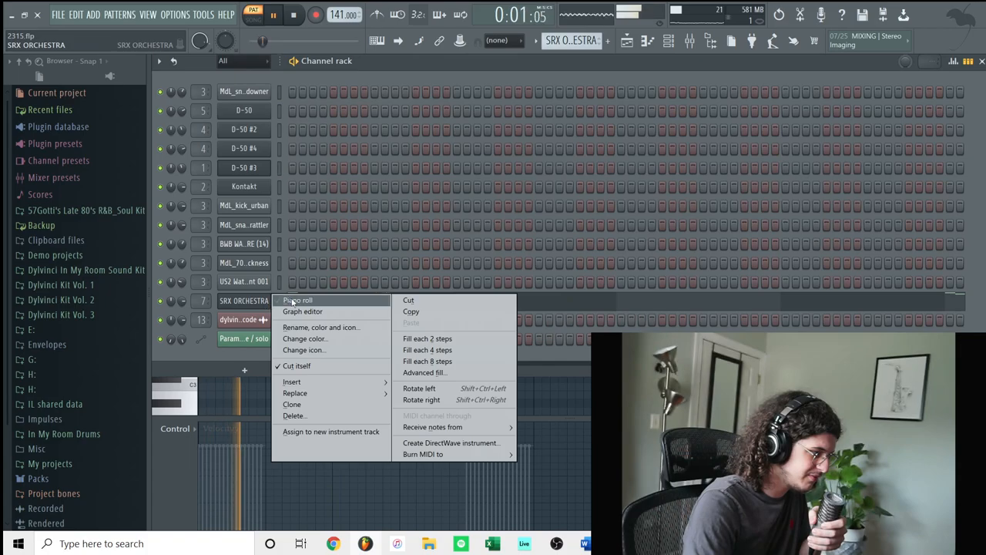
pyautogui.click(299, 299)
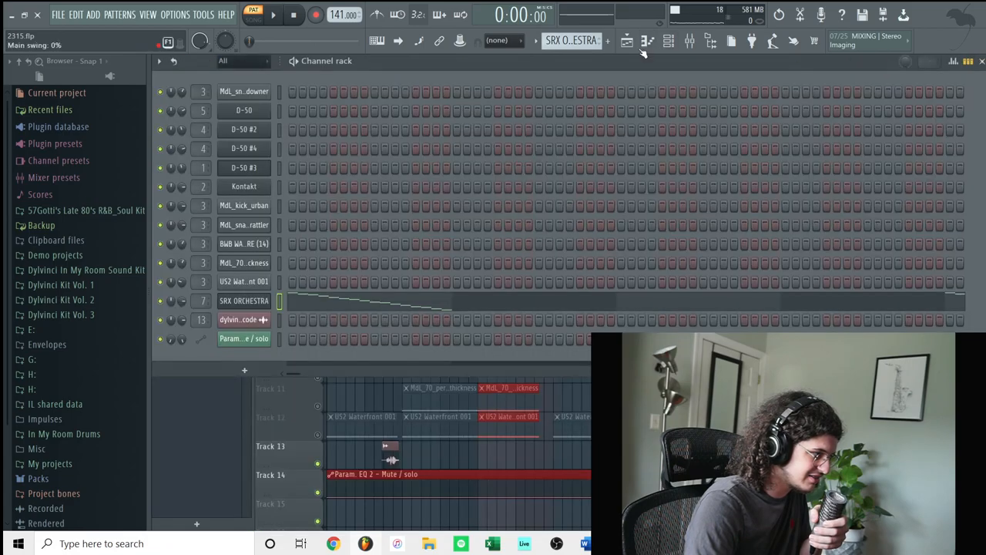
# Return to the full playlist arrangement and start playback from the beginning
pyautogui.doubleClick(243, 300)
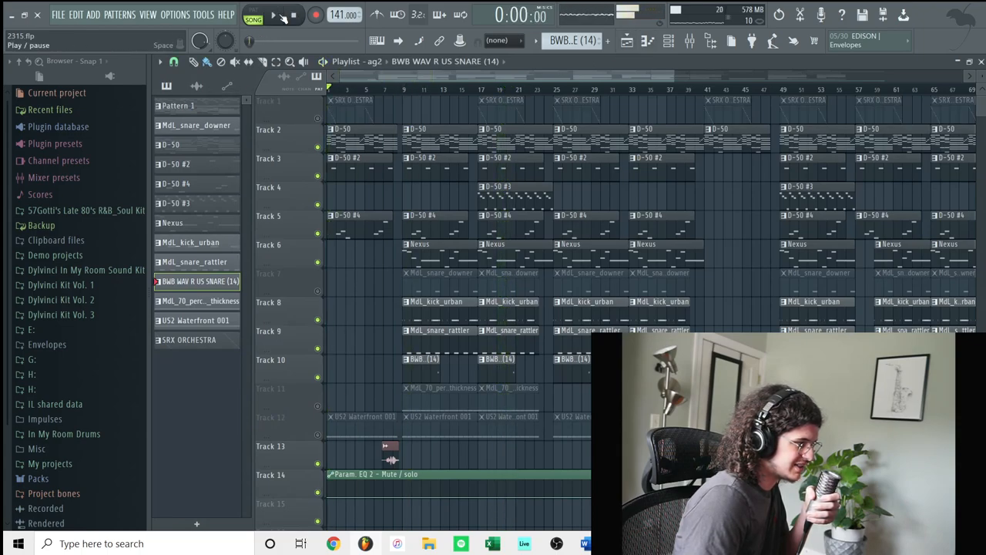
pyautogui.click(274, 14)
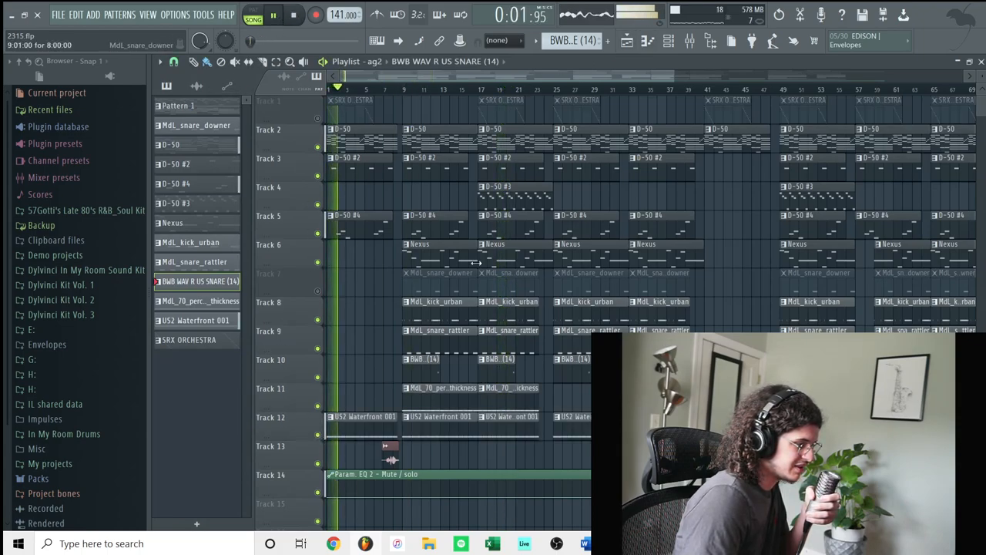